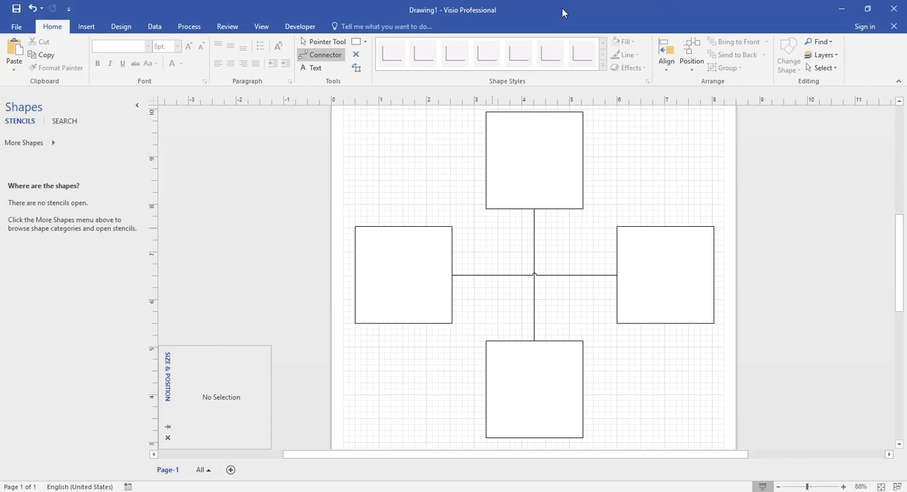
pyautogui.moveTo(561, 13)
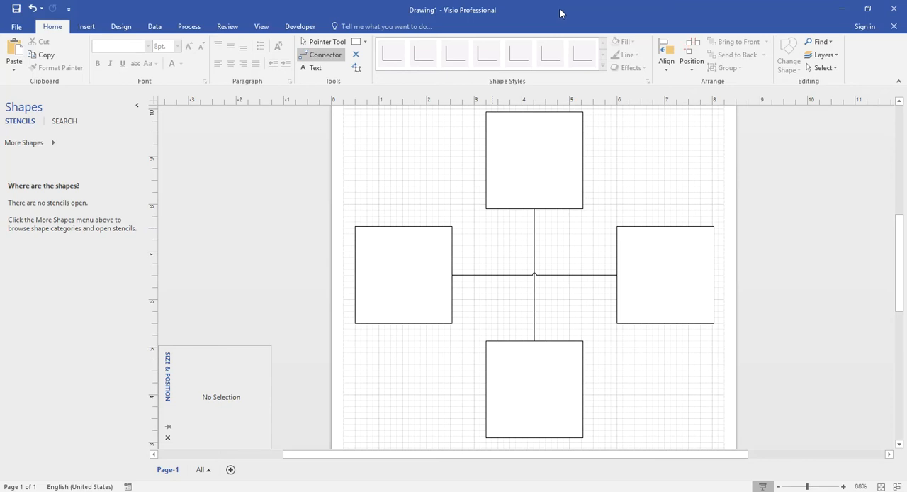
pyautogui.moveTo(538, 275)
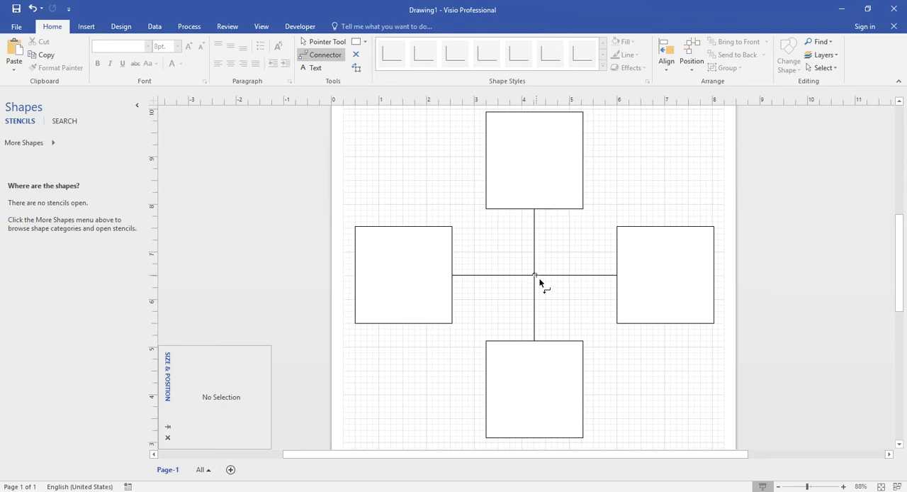
pyautogui.moveTo(578, 300)
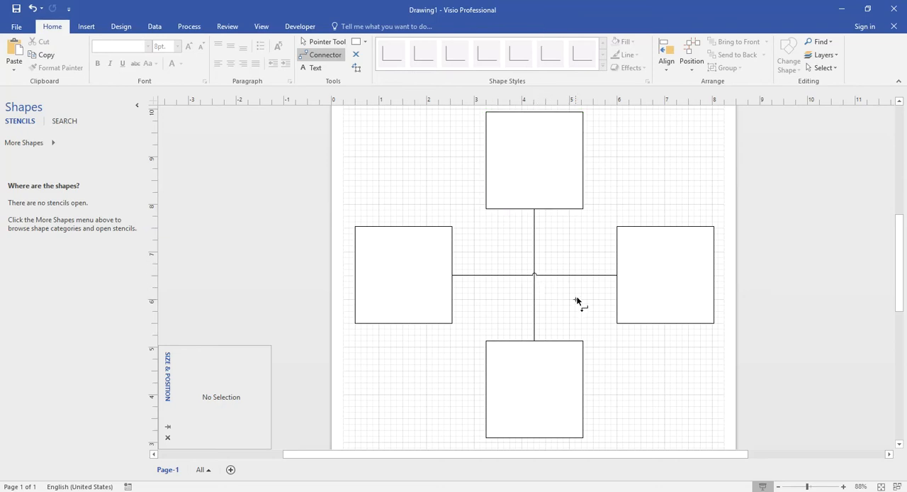
pyautogui.moveTo(553, 296)
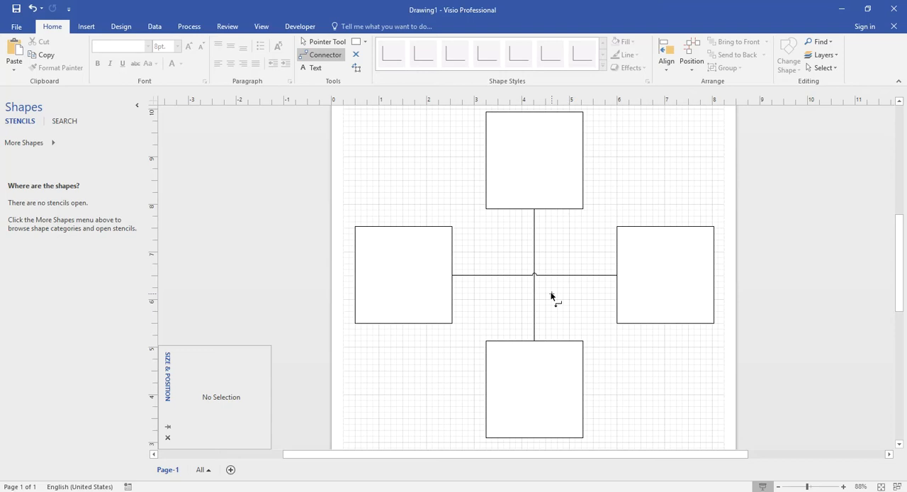
pyautogui.moveTo(554, 296)
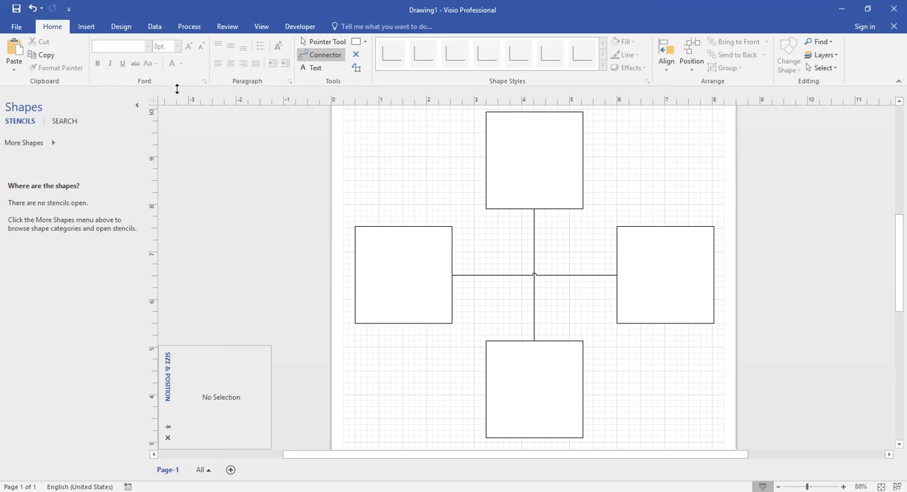
# Switch the ribbon to the Design options for the cross diagram's page
pyautogui.click(120, 26)
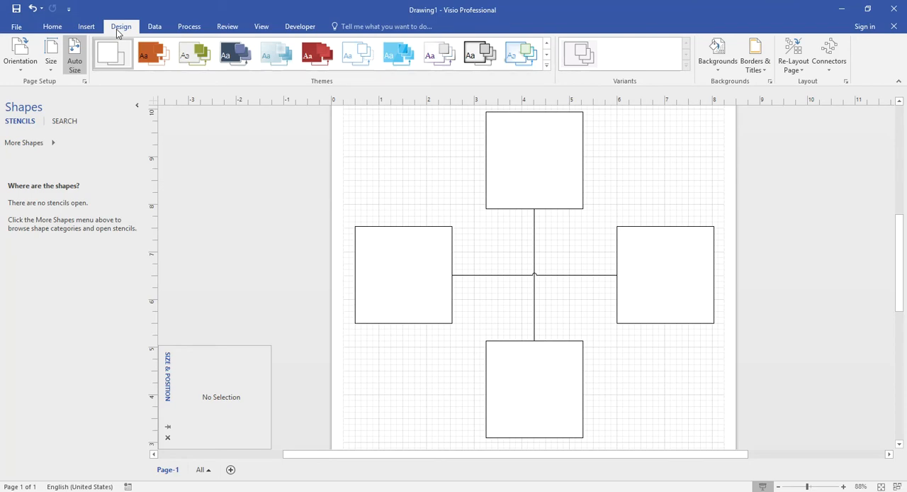
pyautogui.moveTo(85, 82)
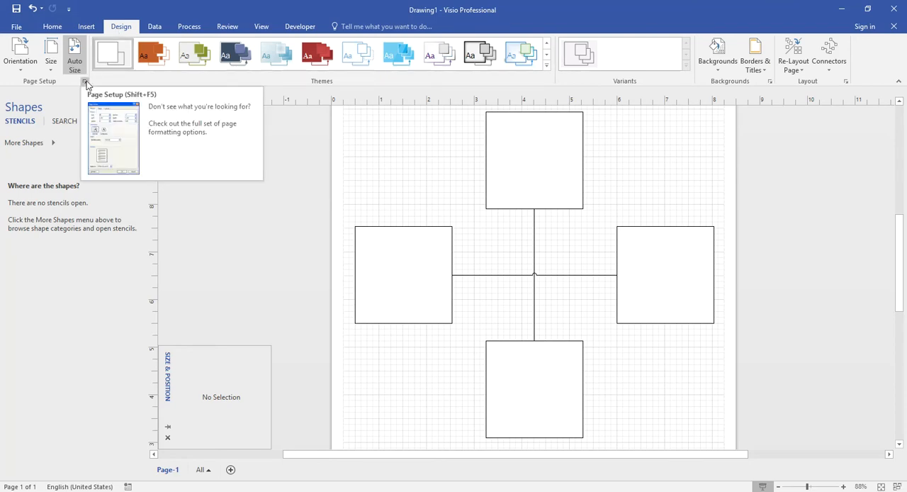
# Bring up Page Setup's Layout and Routing settings for connectors and line jumps
pyautogui.click(85, 80)
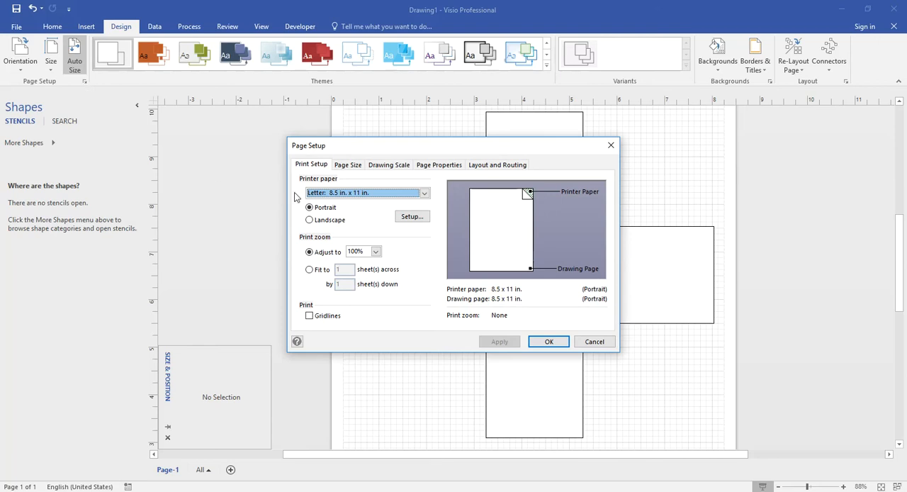
pyautogui.moveTo(298, 199)
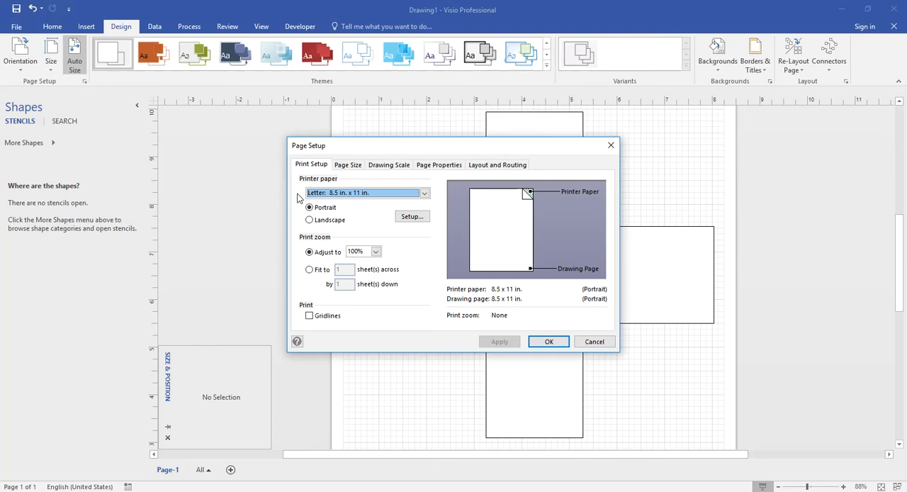
pyautogui.moveTo(457, 193)
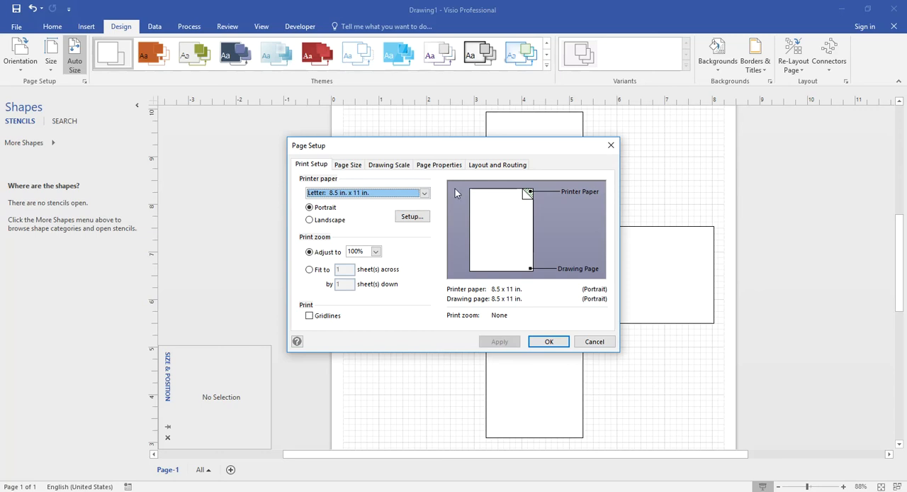
pyautogui.click(497, 164)
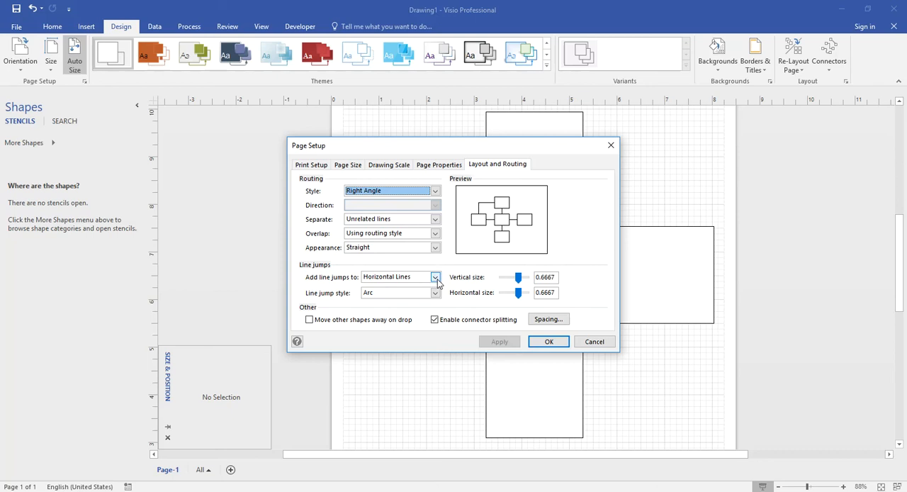
# Set 'Add line jumps to' to None so crossing connectors get no jumps
pyautogui.click(435, 277)
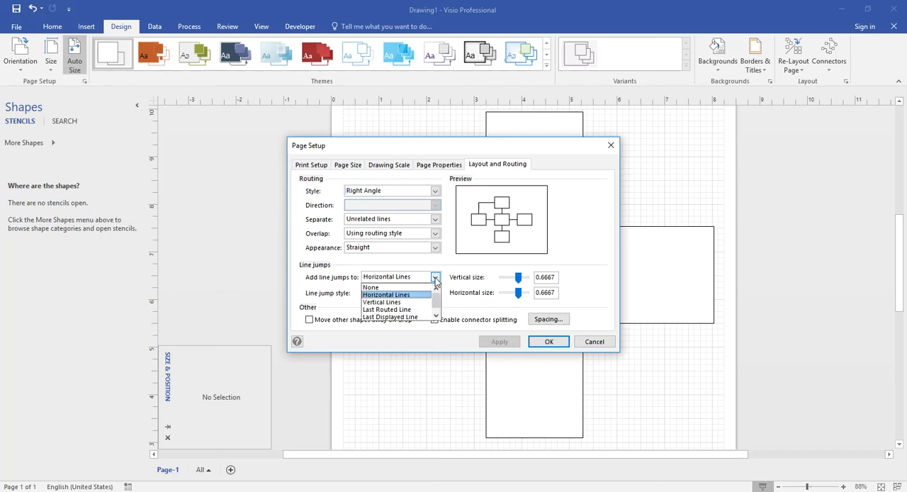
pyautogui.moveTo(383, 286)
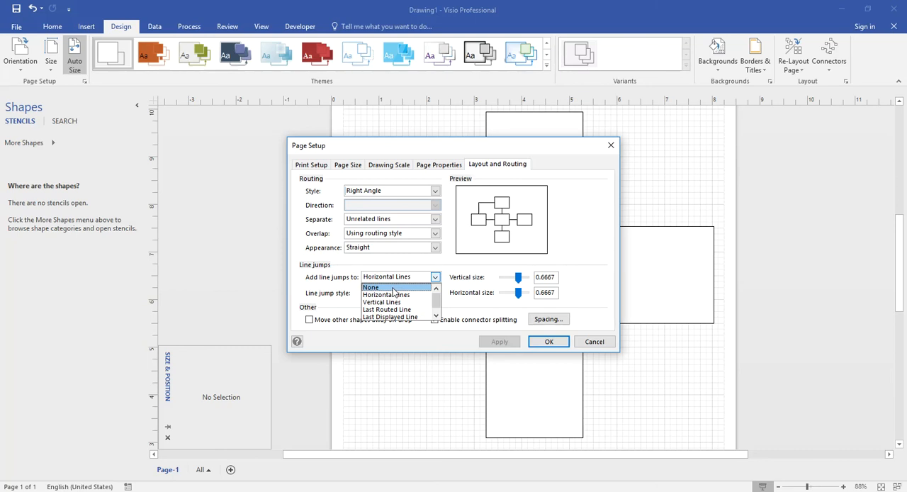
pyautogui.click(372, 286)
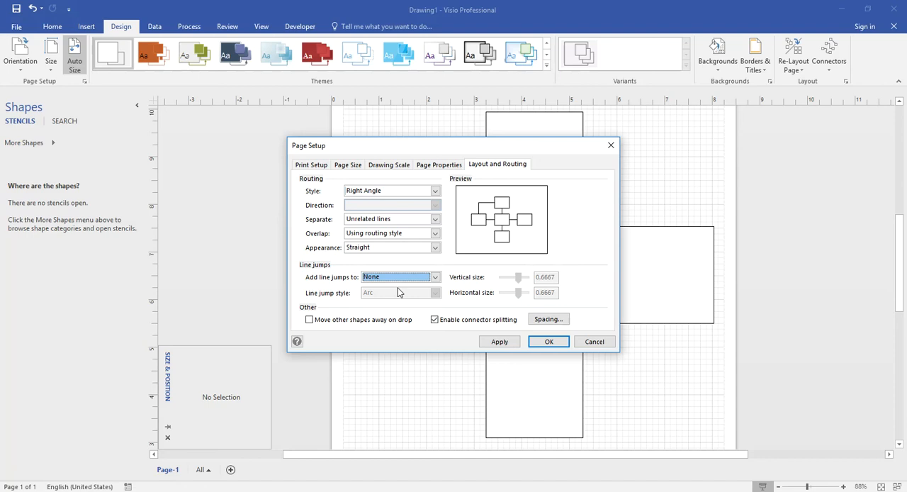
# Confirm Page Setup with OK so the connectors cross plainly at the centre
pyautogui.click(548, 341)
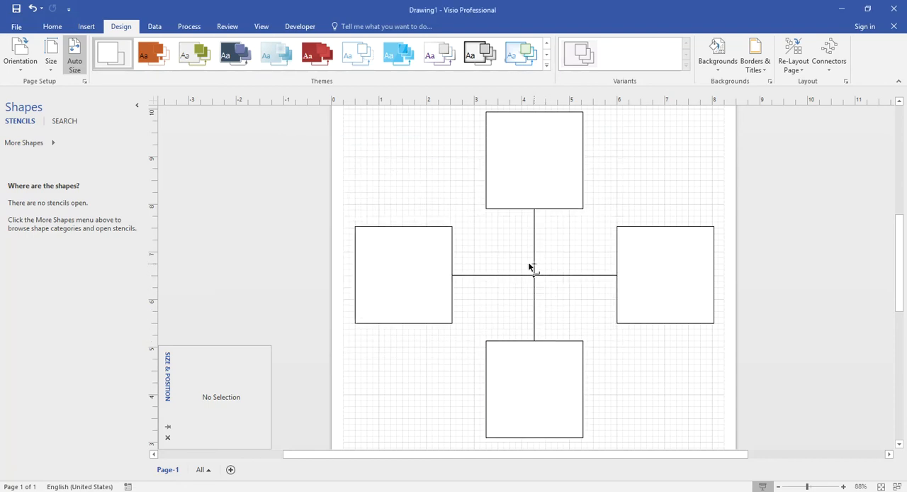
pyautogui.moveTo(524, 304)
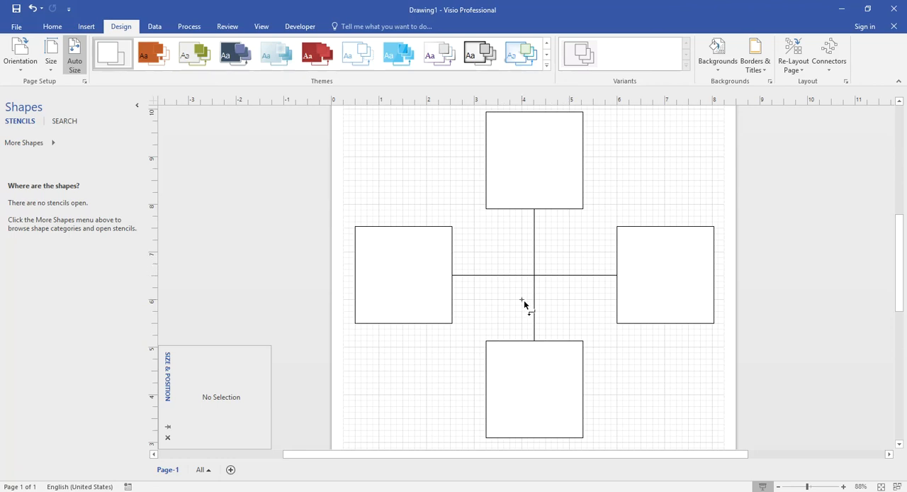
pyautogui.moveTo(522, 310)
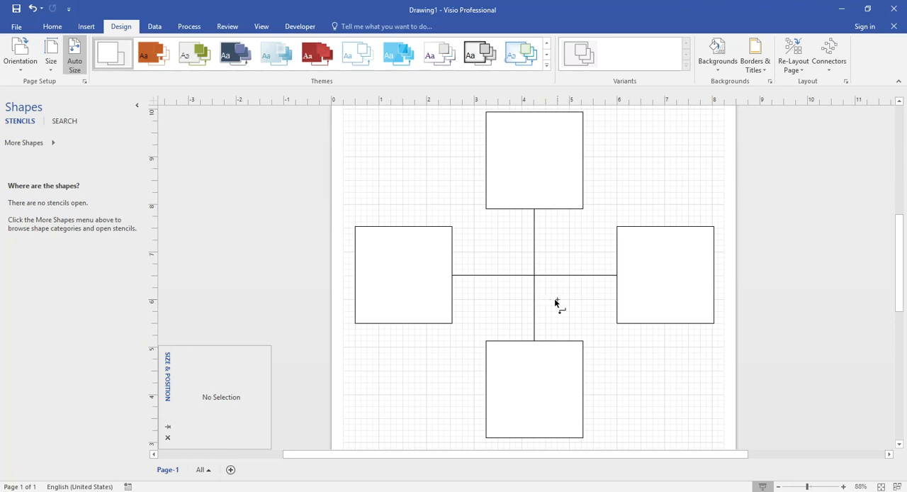
pyautogui.moveTo(559, 300)
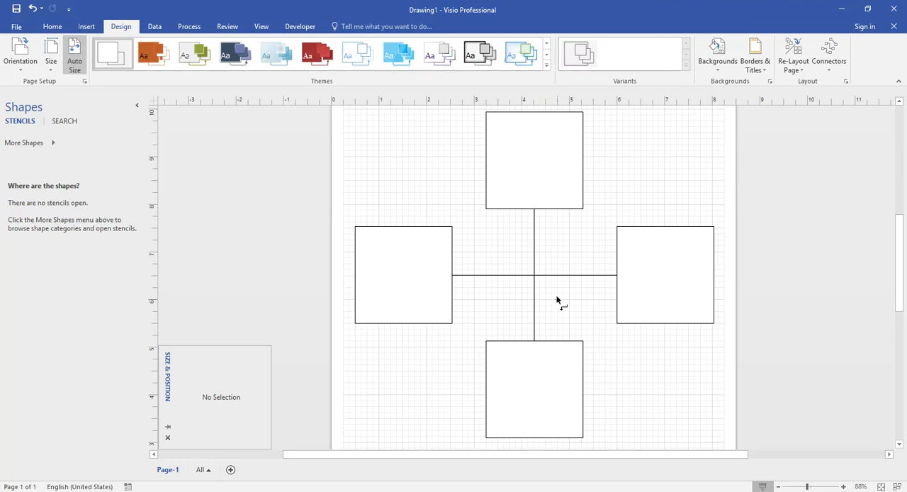